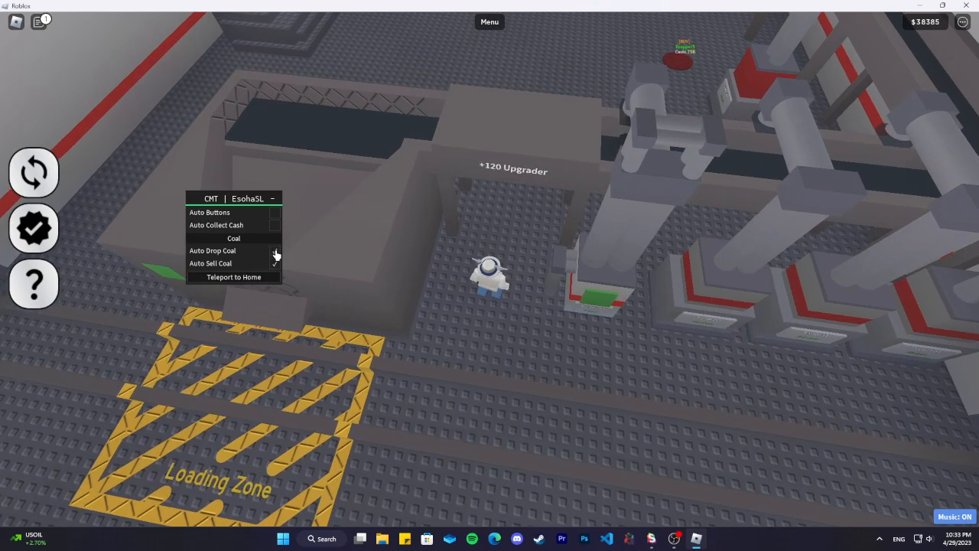
# - Enable Auto Collect Cash and Auto Sell Coal in the CMT menu
pyautogui.click(274, 250)
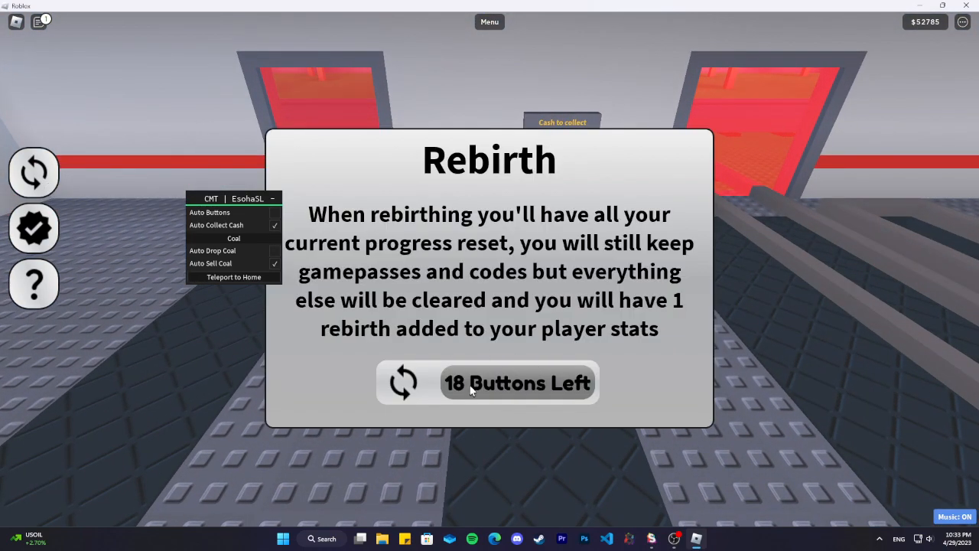
pyautogui.click(517, 383)
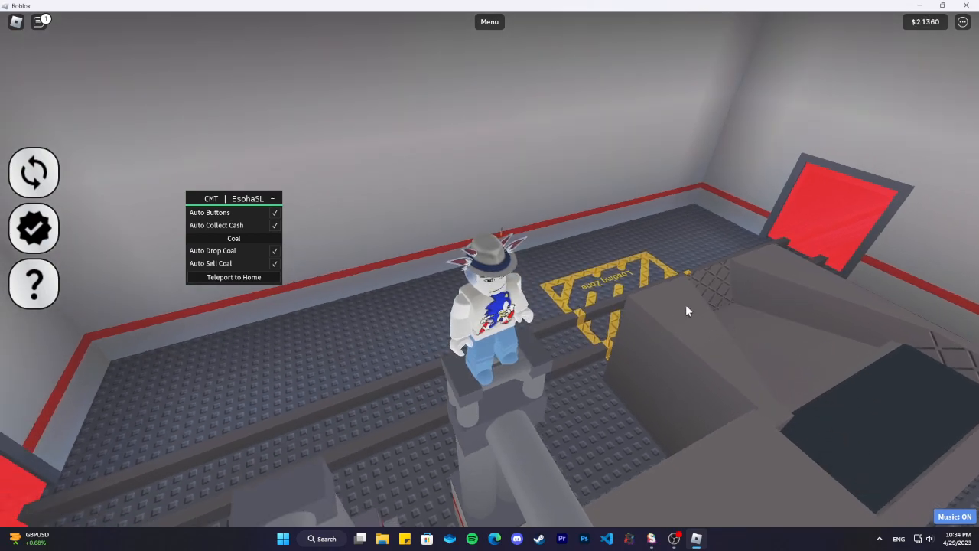
pyautogui.moveTo(337, 208)
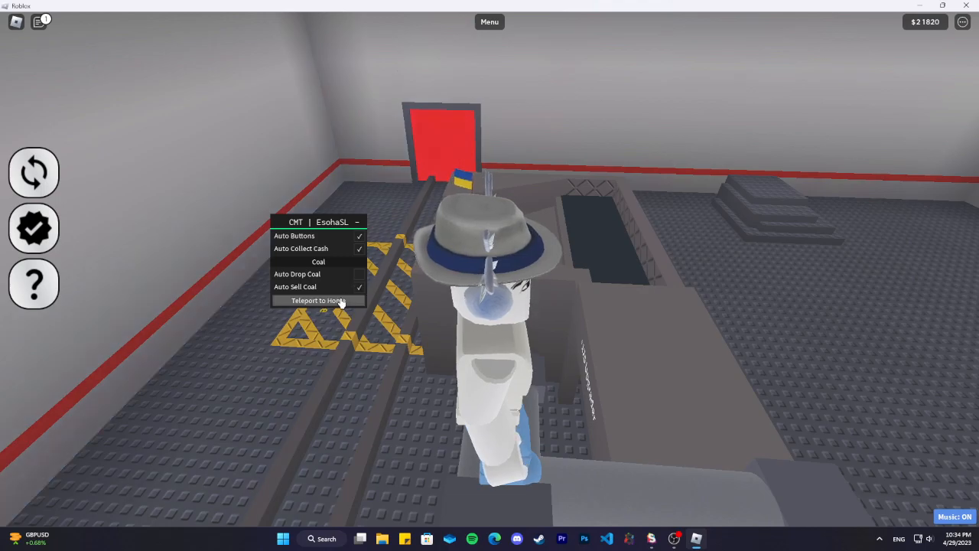
# - Teleport the character to the home base beside the cash collector
pyautogui.click(318, 300)
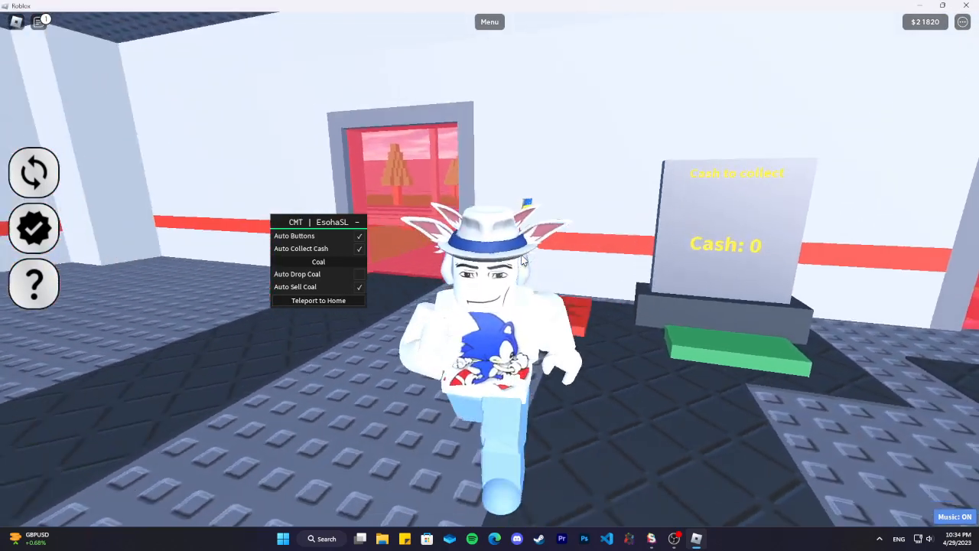